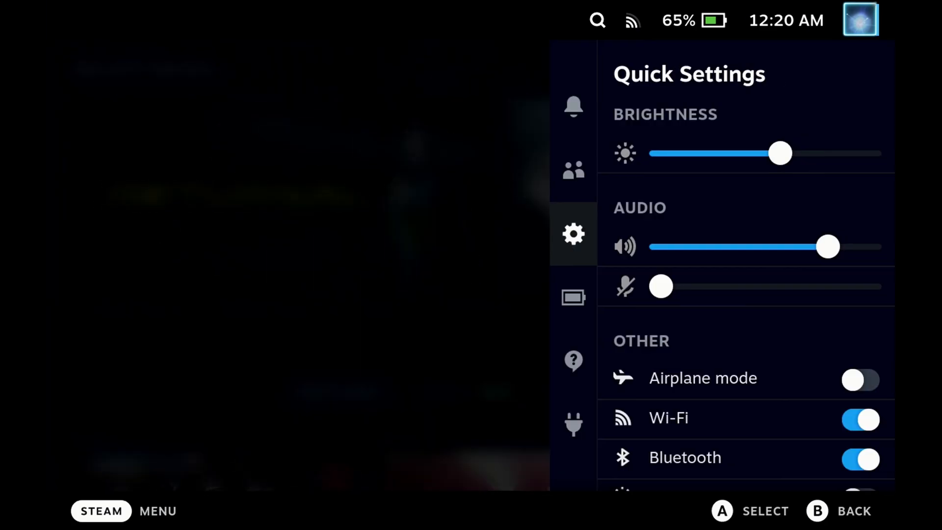
Find Decky Recorder 0.1.0 in the Decky plugin store and confirm its installation
left_click(572, 424)
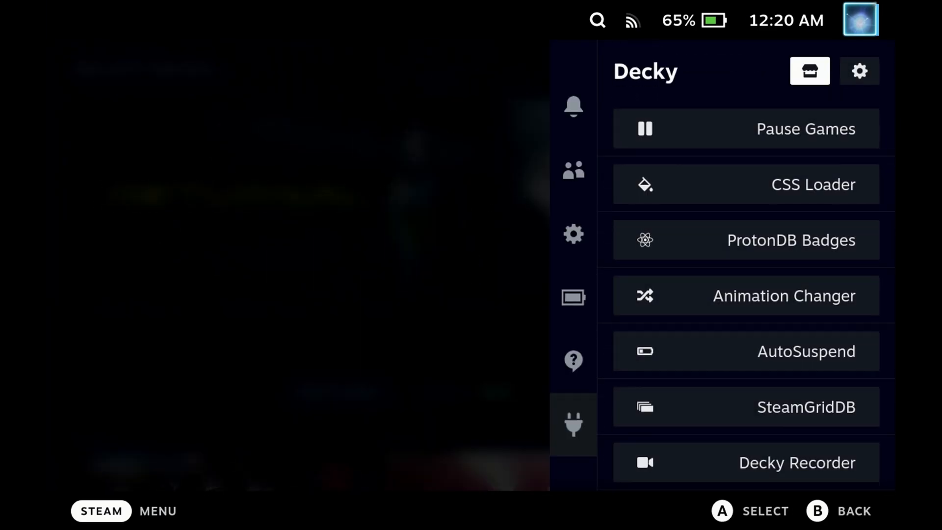
left_click(810, 70)
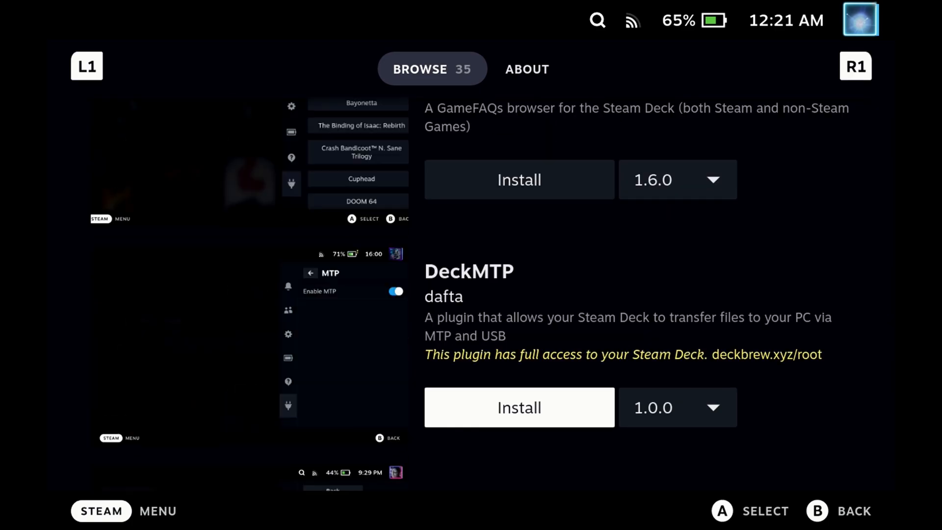
scroll("down", 3)
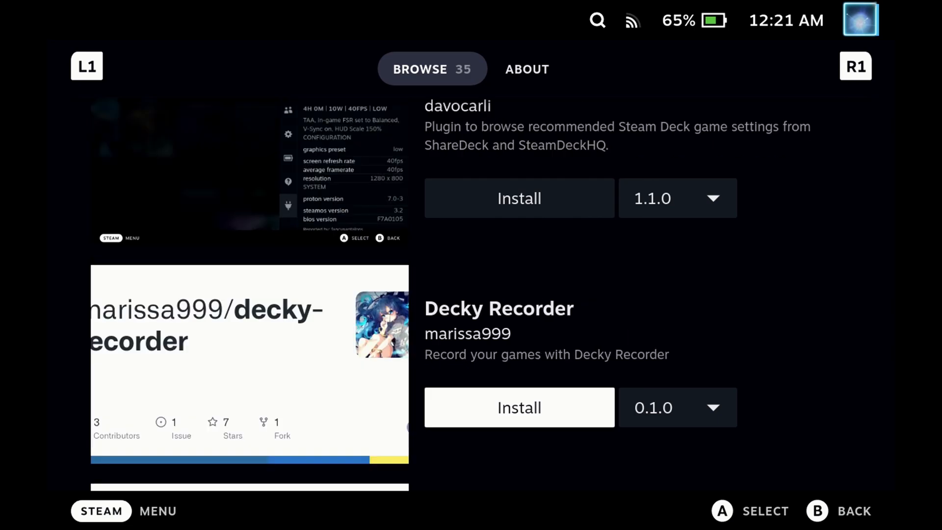
left_click(519, 406)
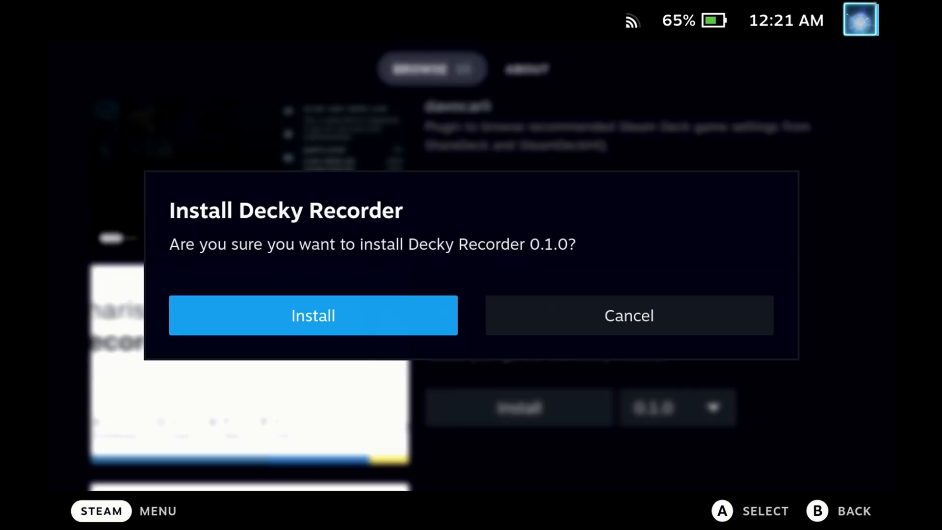
left_click(313, 315)
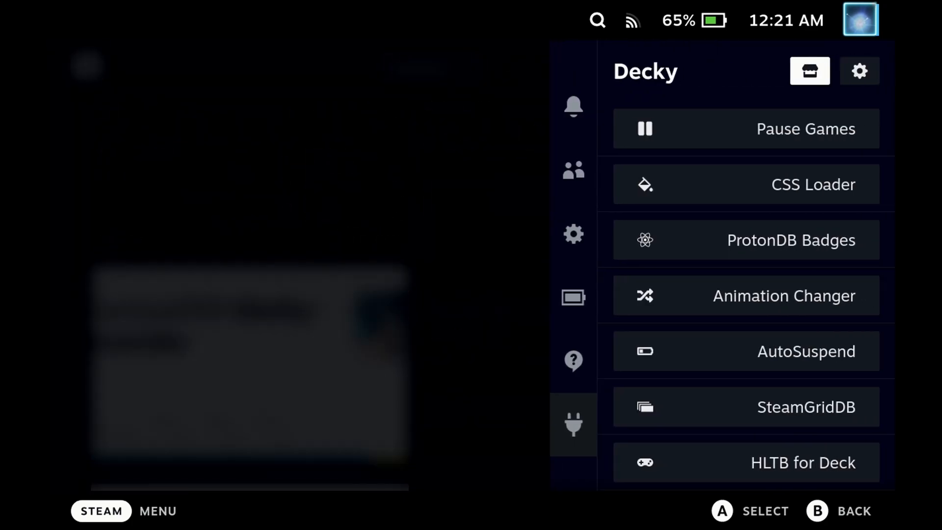
Browse the Choose Application dialog for the mp4, expanding Multimedia and scrolling through categories
scroll("down", 3)
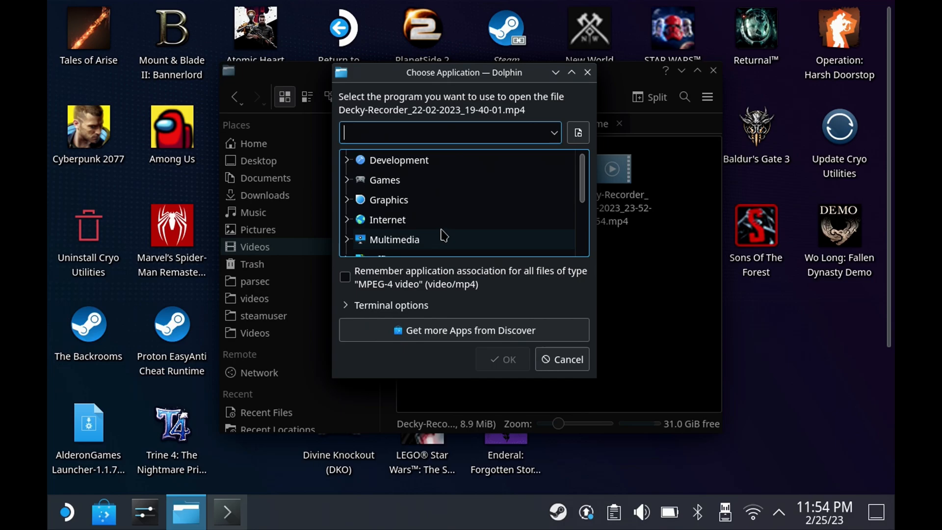
left_click(394, 240)
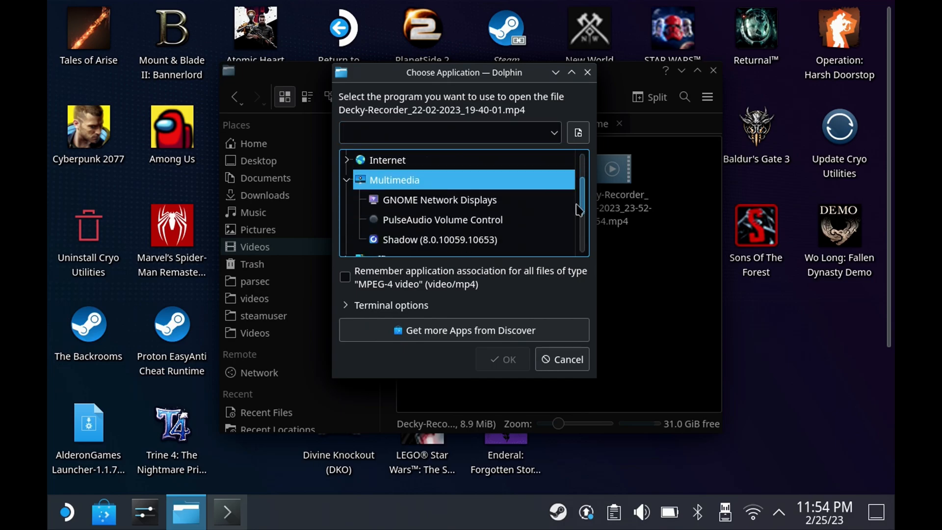
scroll("down", 3)
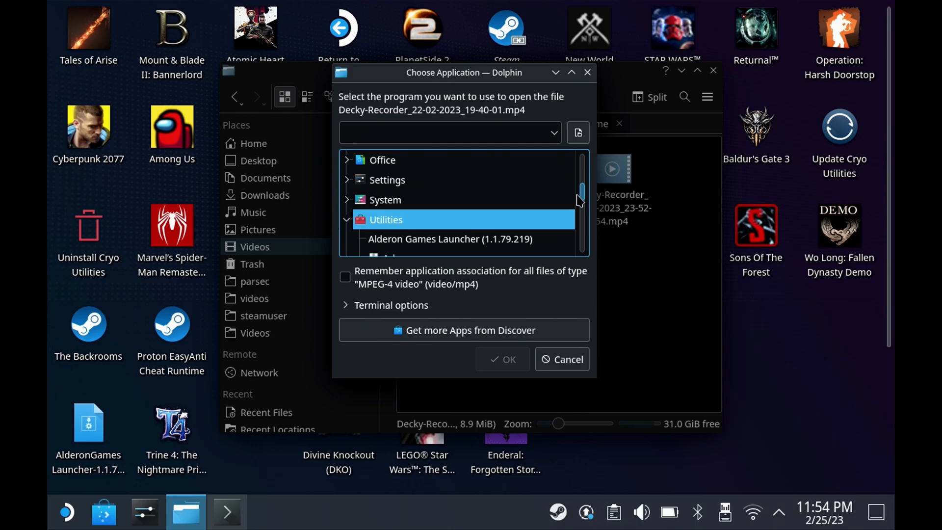
scroll("down", 3)
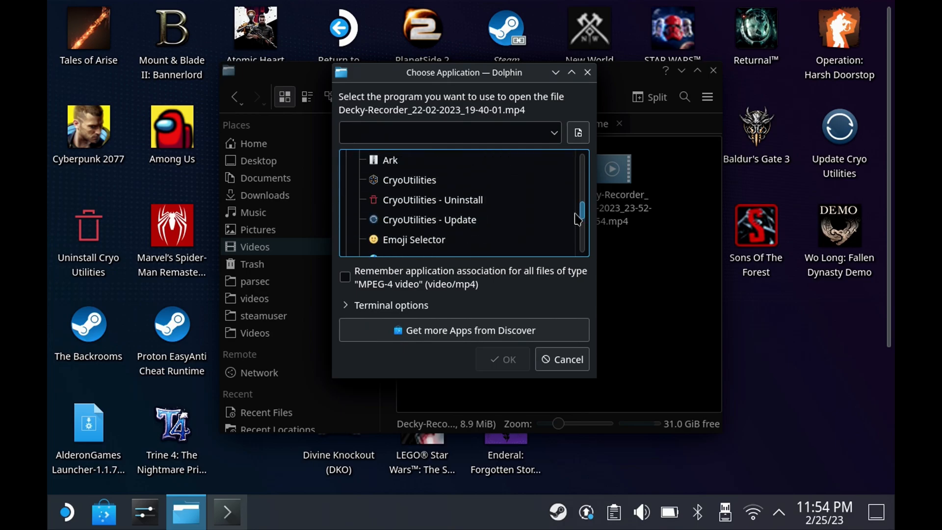
Get more apps from Discover, select VLC among the mp4 video results and install it
left_click(463, 330)
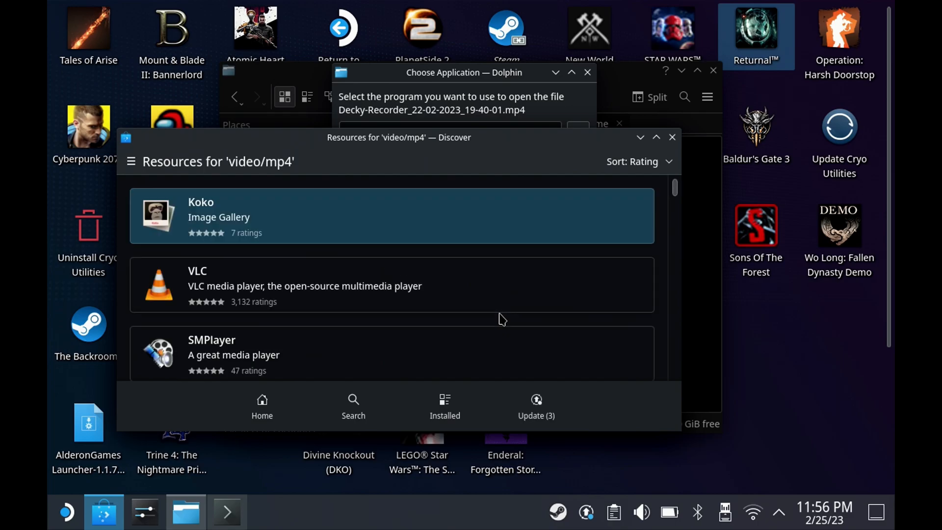
mouse_move(390, 285)
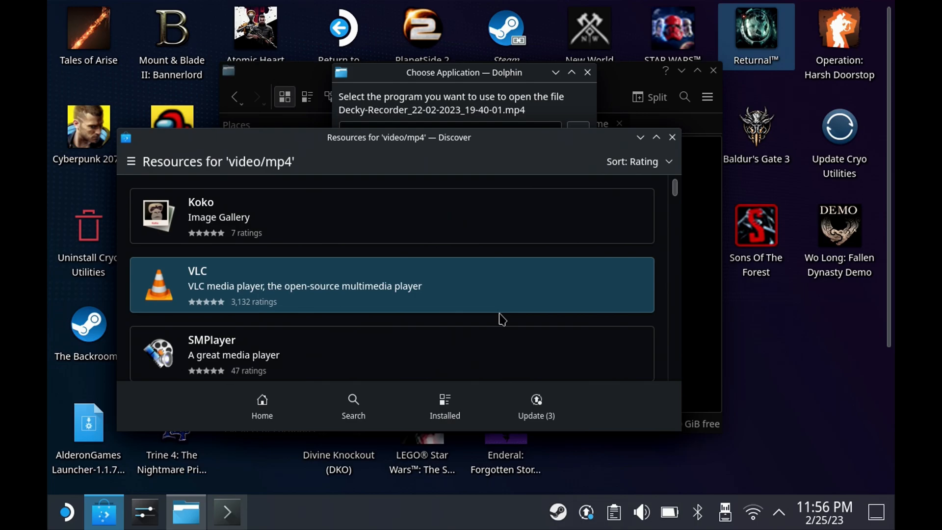
scroll("down", 3)
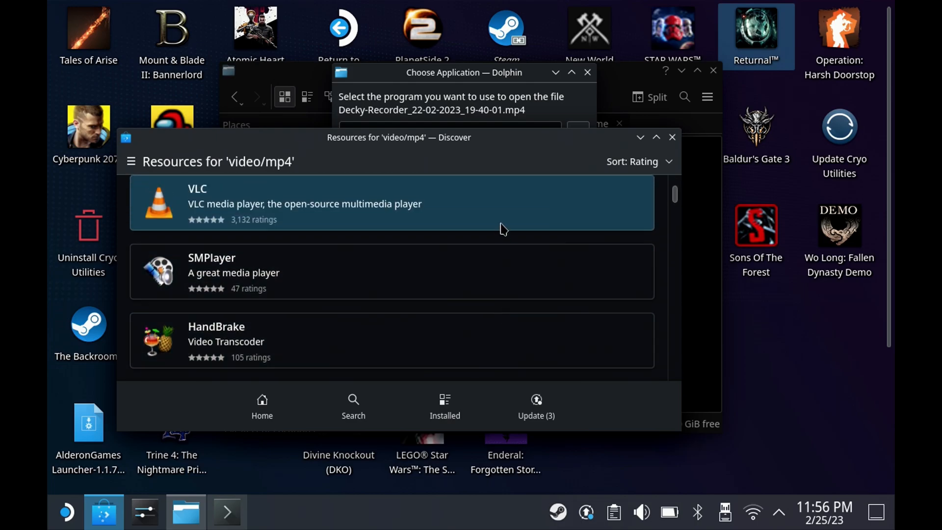
left_click(391, 203)
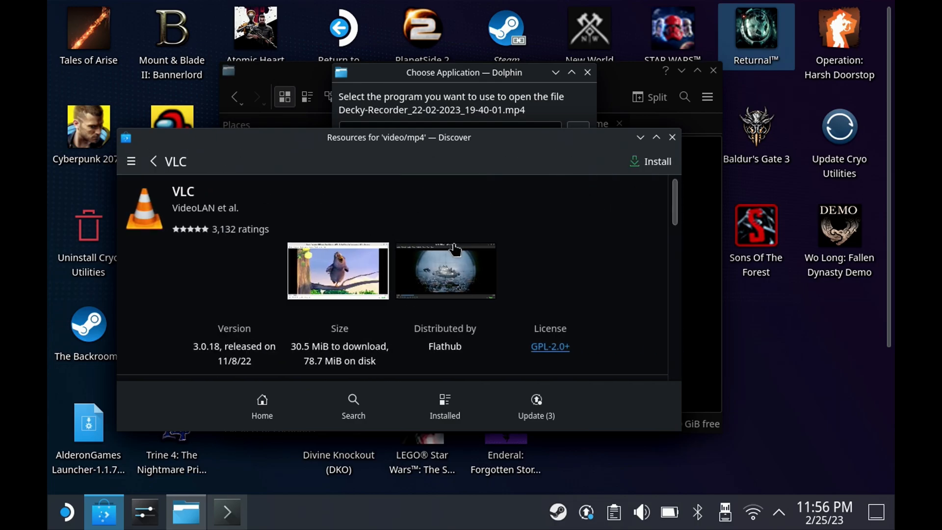
left_click(649, 161)
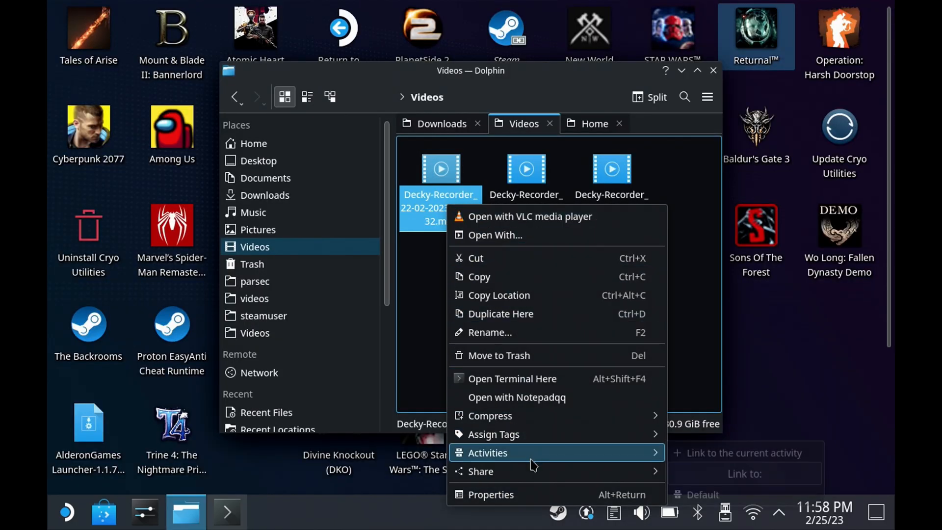
View the mov recording's details (1280×800, 49.66 fps), then play Decky-Recorder_22-02-2023_19-24-32.mov
left_click(490, 495)
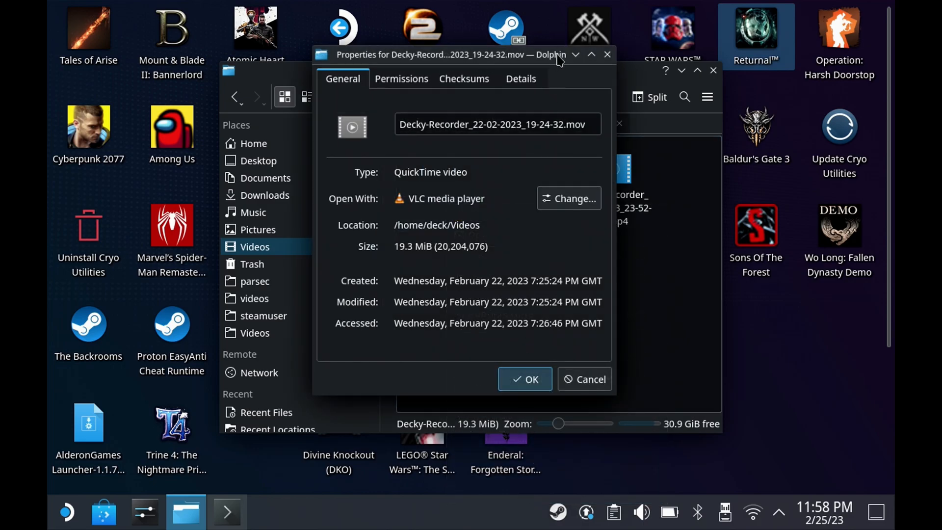
left_click(521, 78)
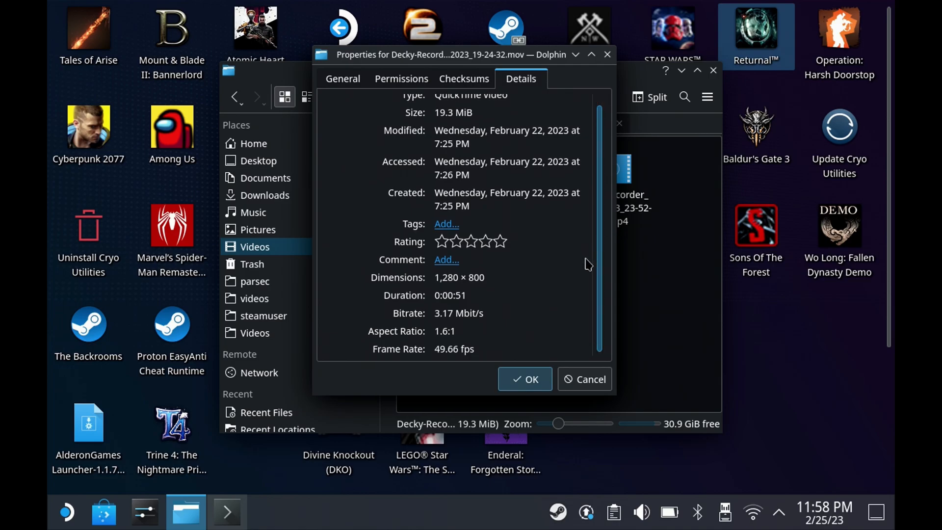
mouse_move(583, 379)
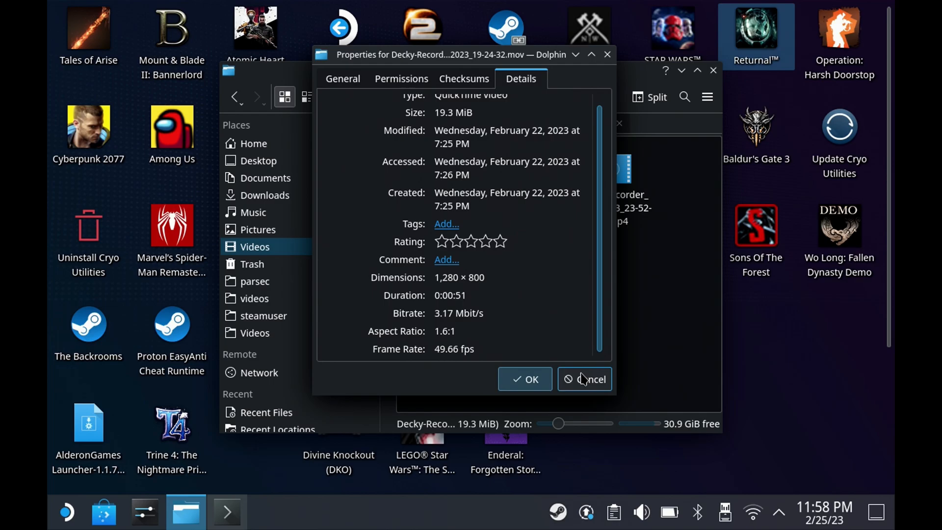
left_click(584, 379)
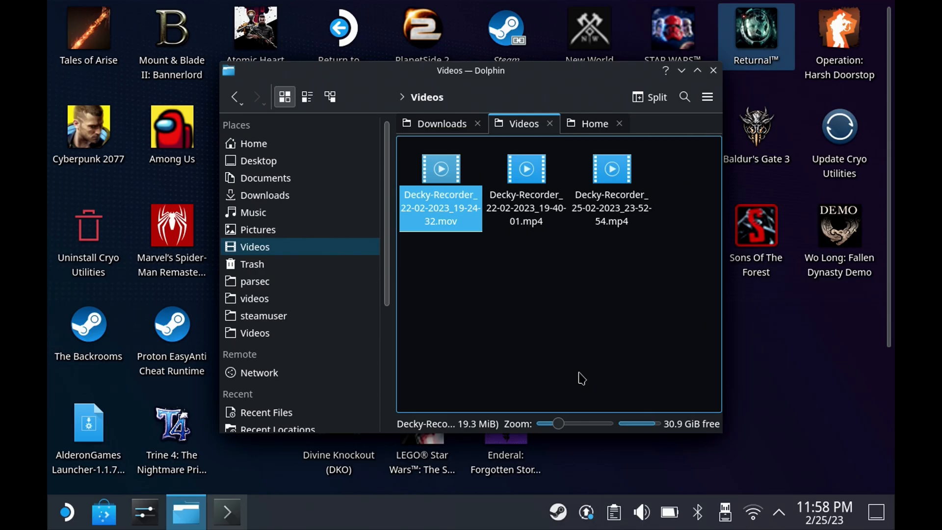
double_click(440, 168)
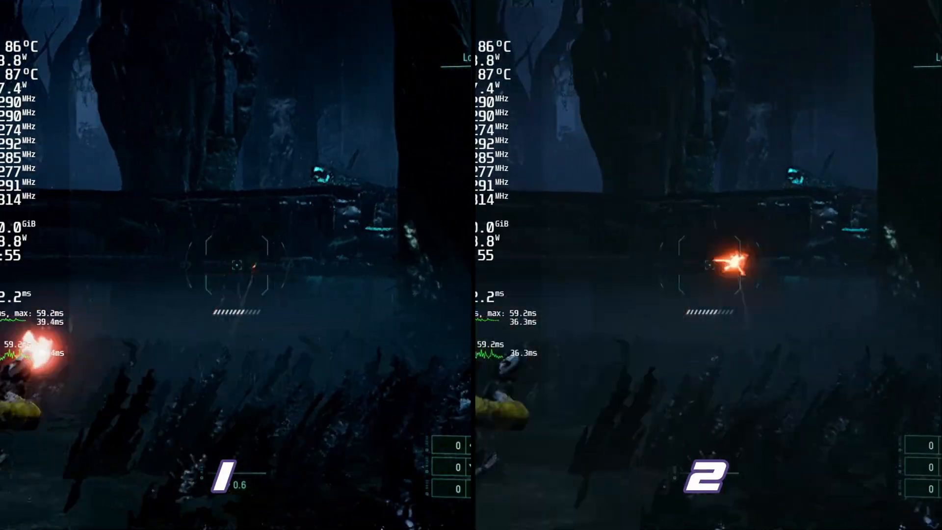